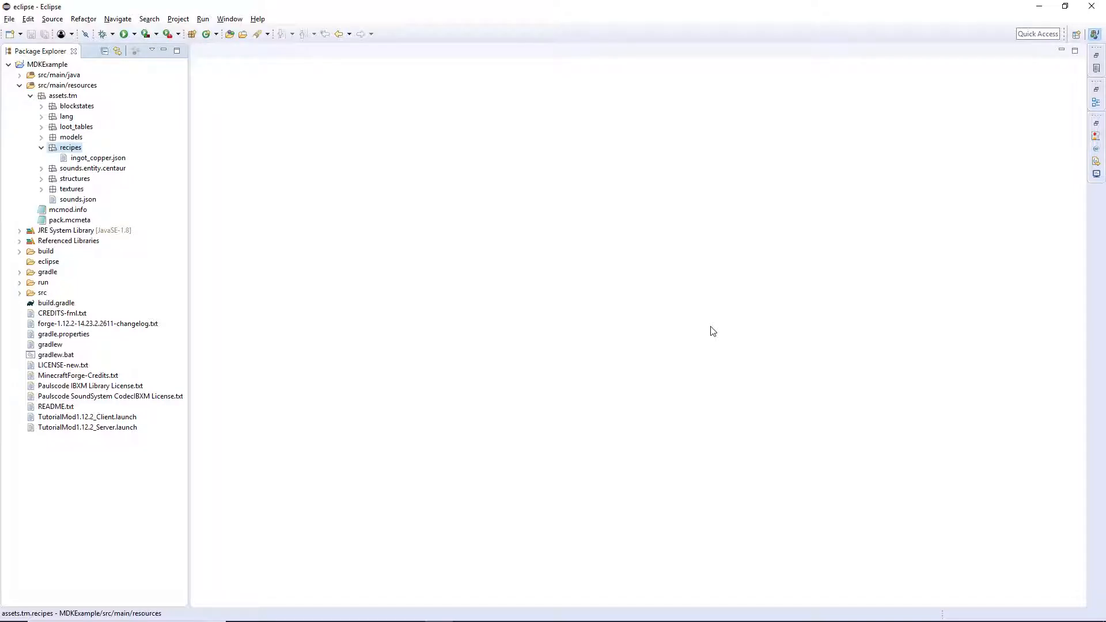
{"action": "mouse_move", "coordinate": [697, 328]}
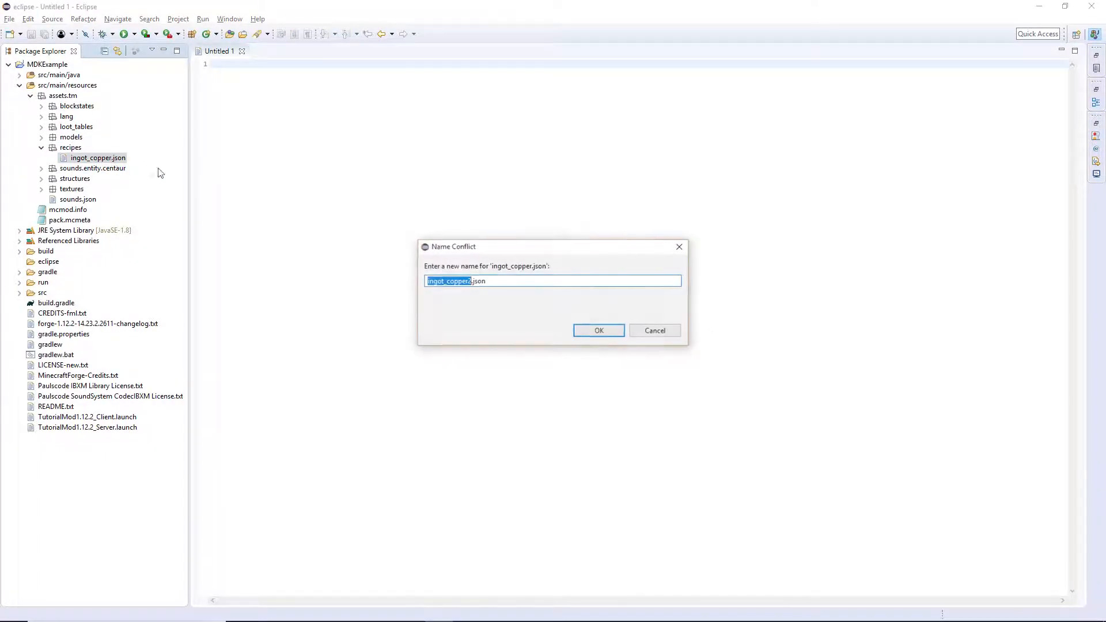
Name the pasted copy ore_copper.json in the Name Conflict dialog and confirm.
{"action": "key", "text": "Delete"}
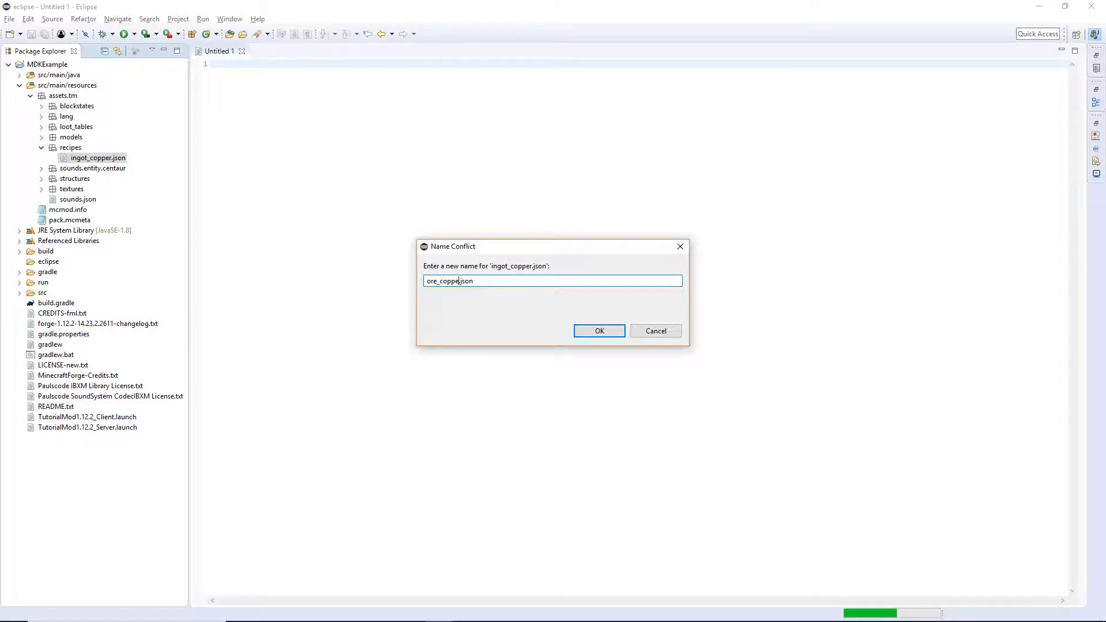
{"action": "left_click", "coordinate": [599, 330]}
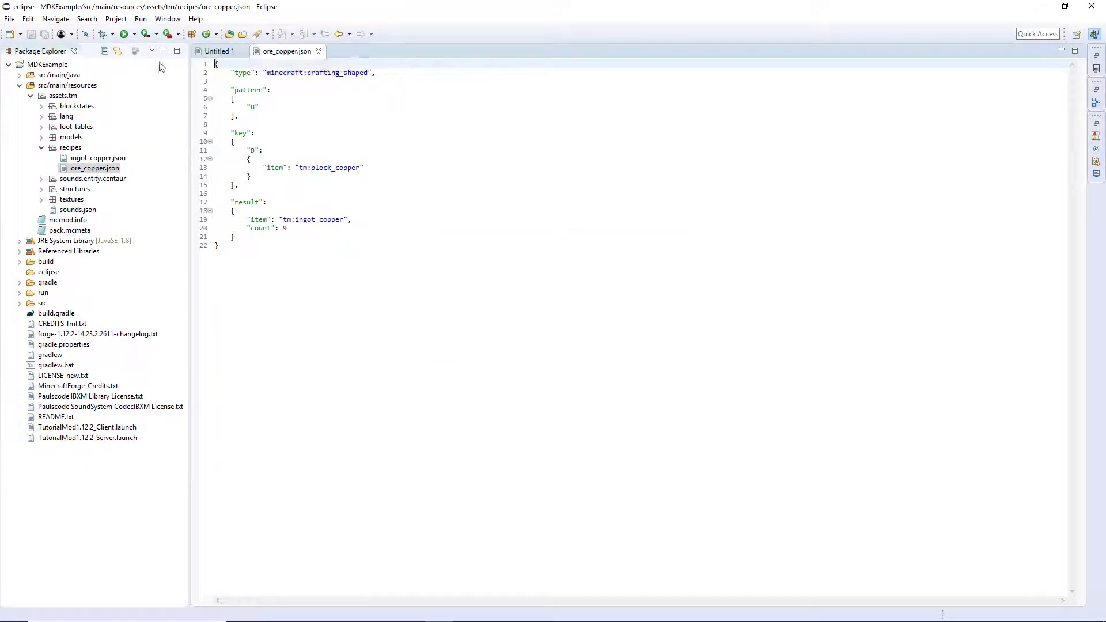
Rewrite the pattern array rows as "SSS", "SIS", "SSS".
{"action": "left_click", "coordinate": [256, 106]}
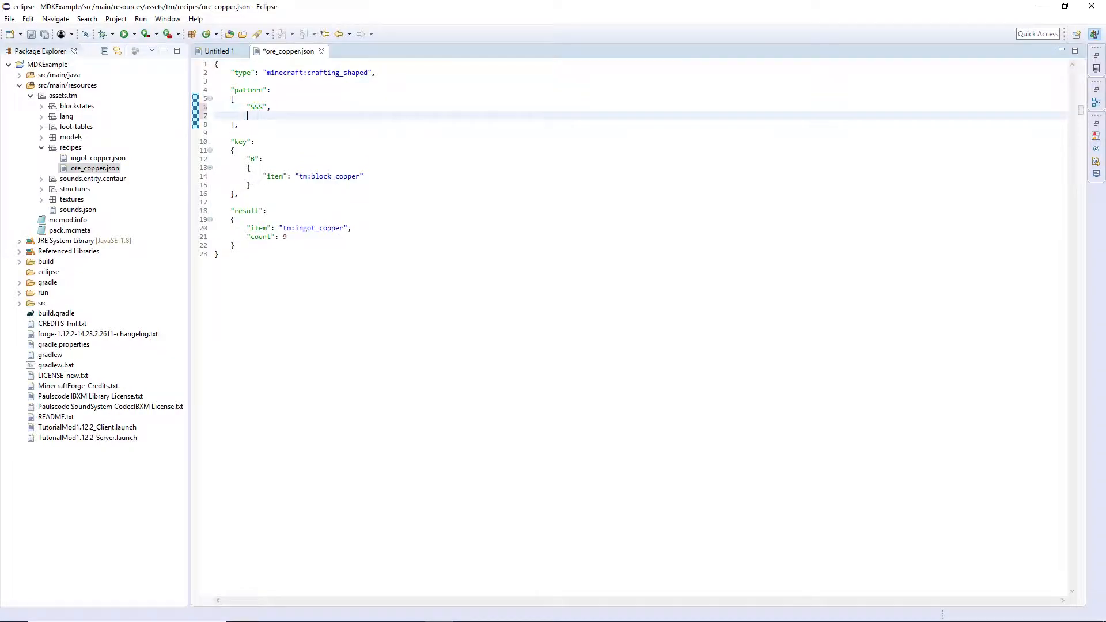
{"action": "type", "text": "\"S"}
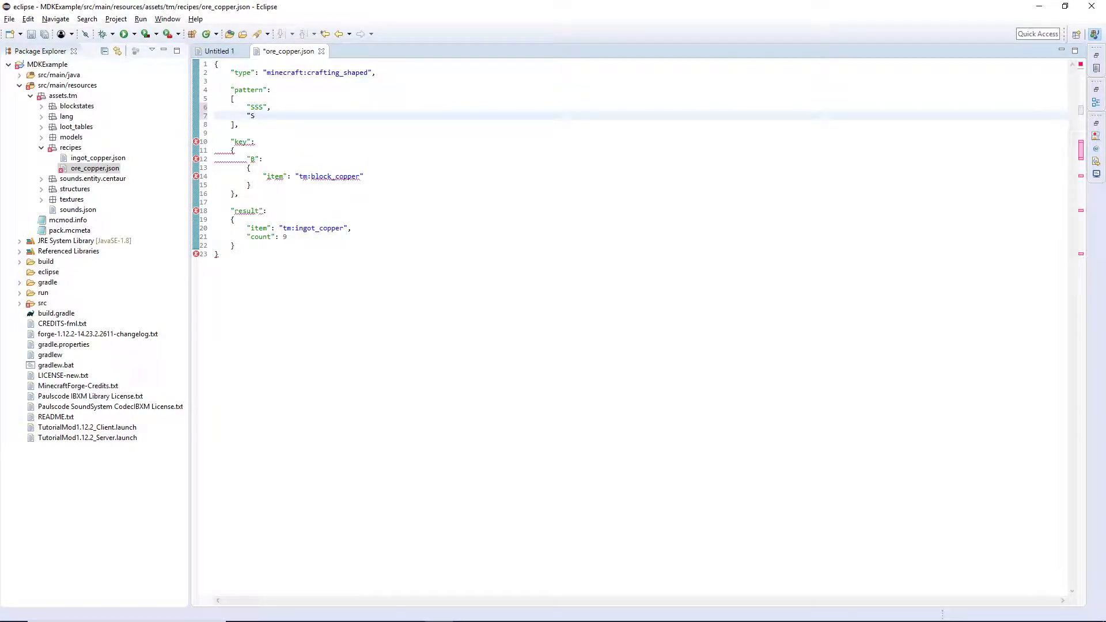
{"action": "type", "text": "IS\""}
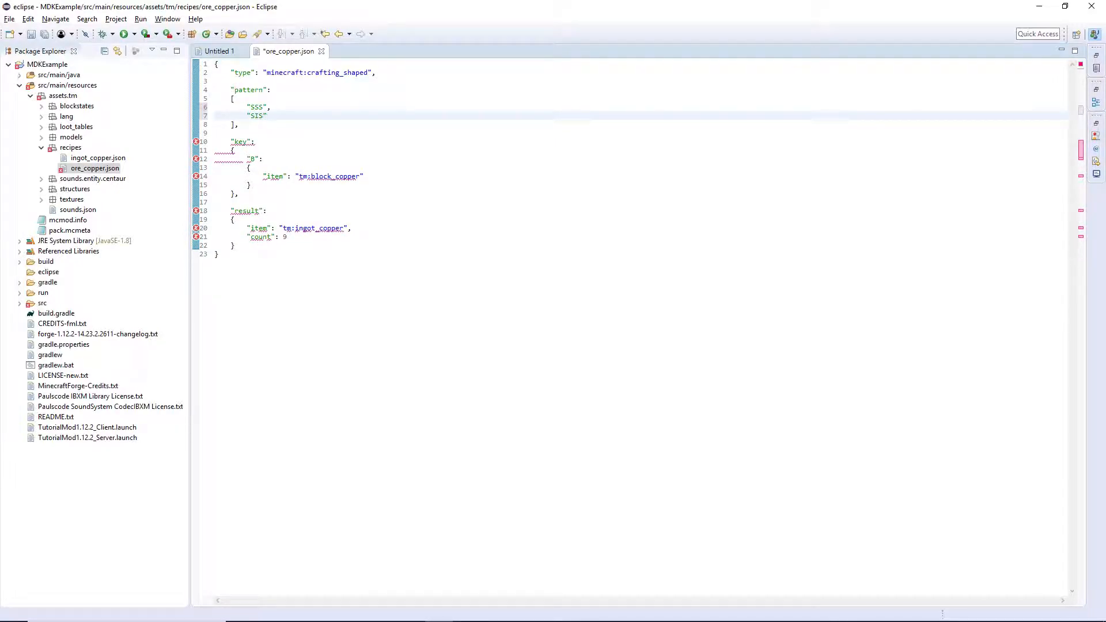
{"action": "type", "text": "\"SSS\""}
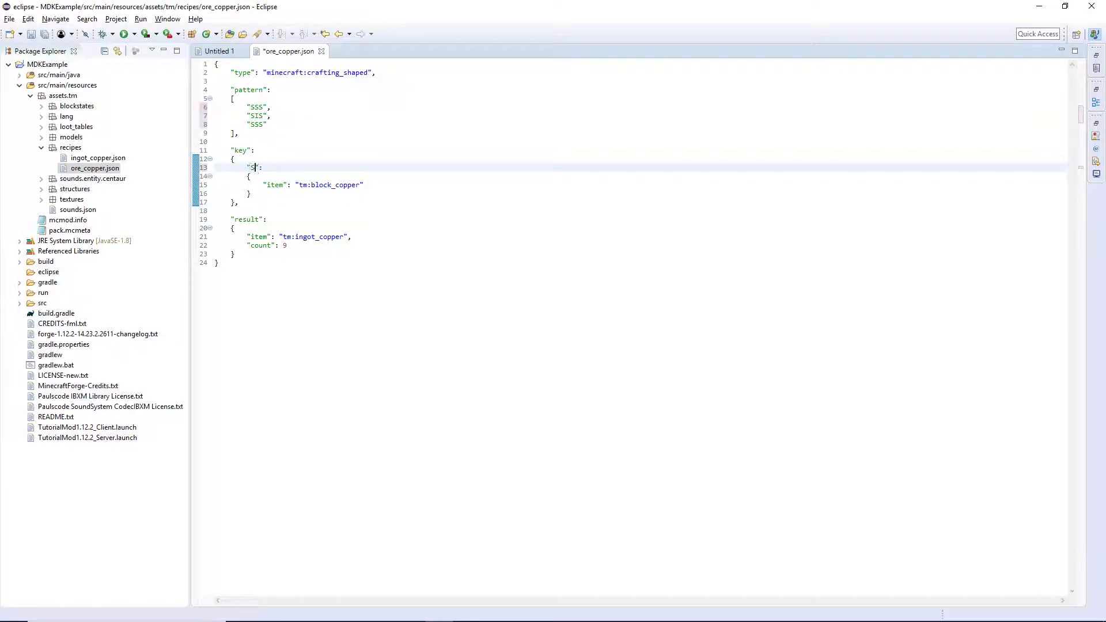
Replace tm:block_copper under key S with minecraft:stone and add "data": 0.
{"action": "double_click", "coordinate": [328, 185]}
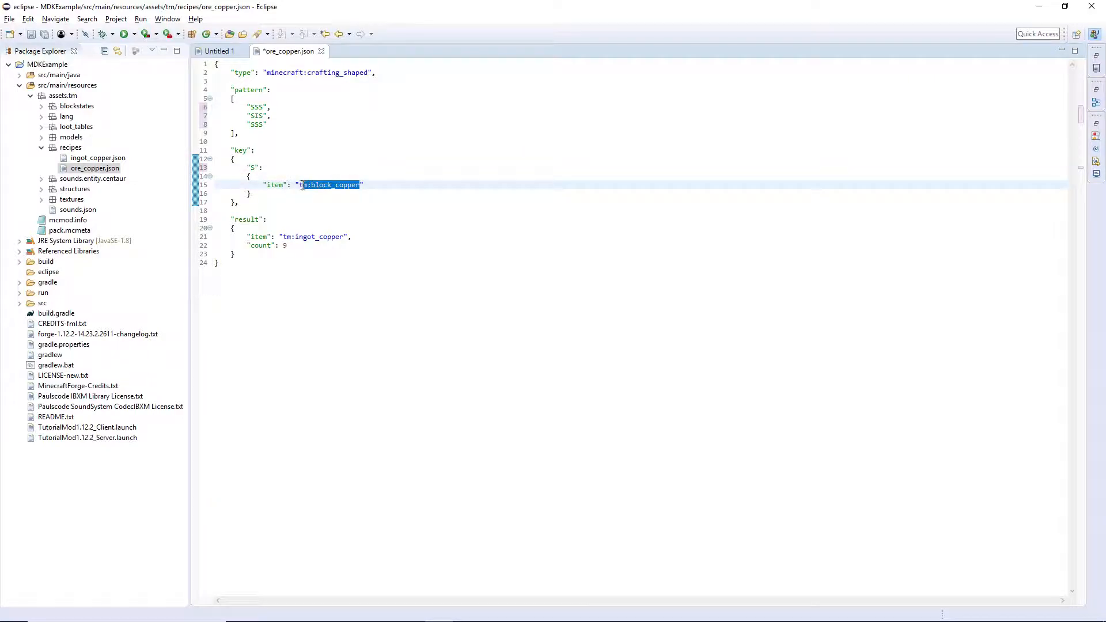
{"action": "type", "text": "mine\""}
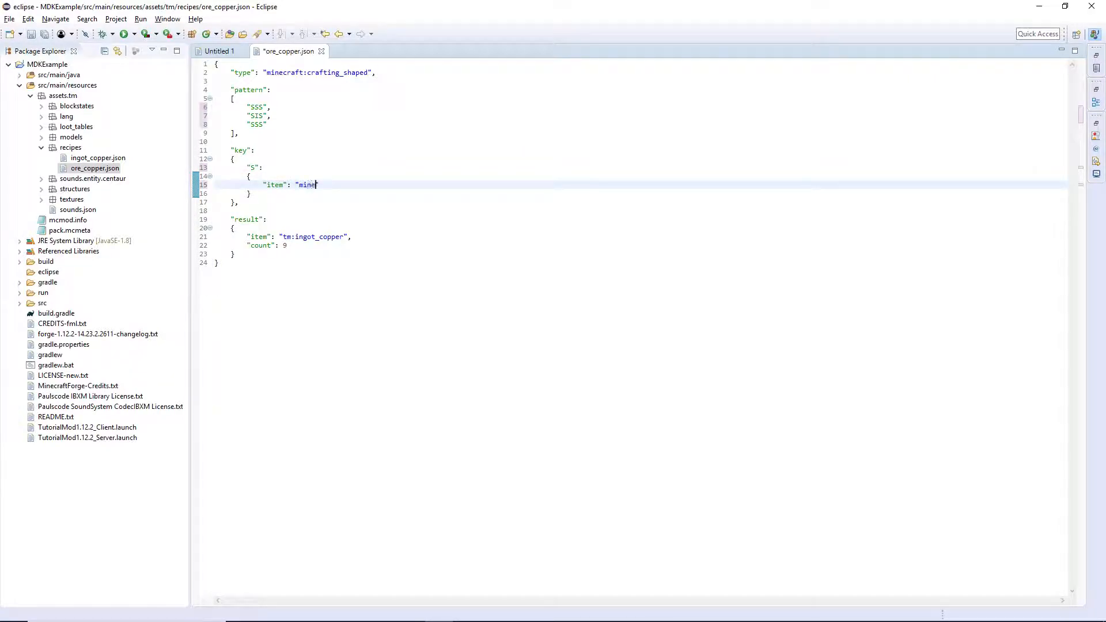
{"action": "type", "text": "craf"}
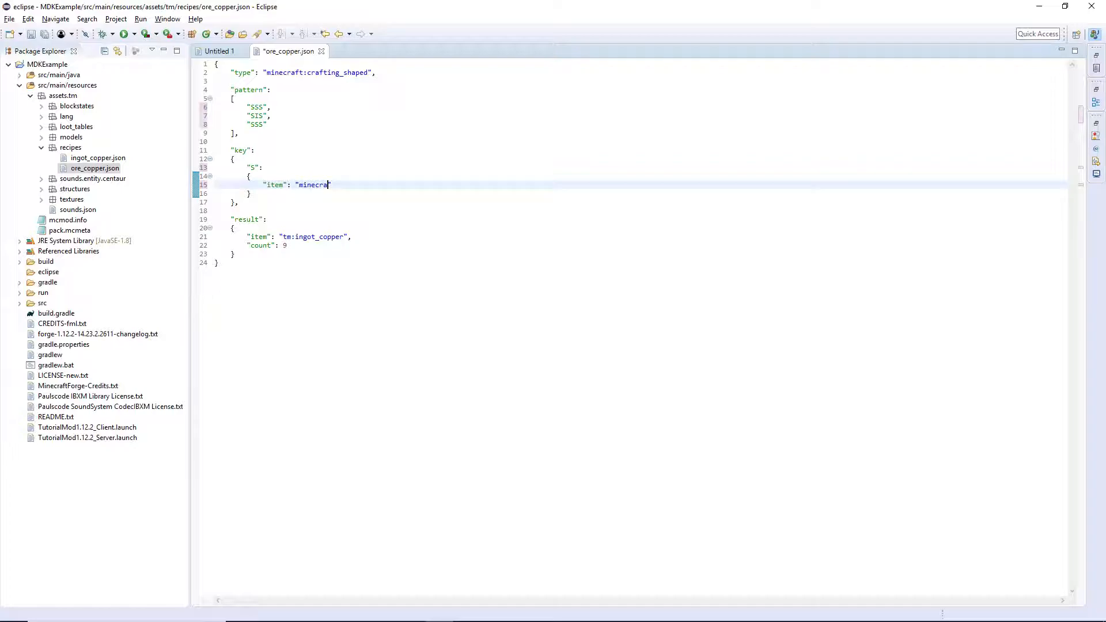
{"action": "type", "text": "ft:stone\","}
{"action": "type", "text": "\"d"}
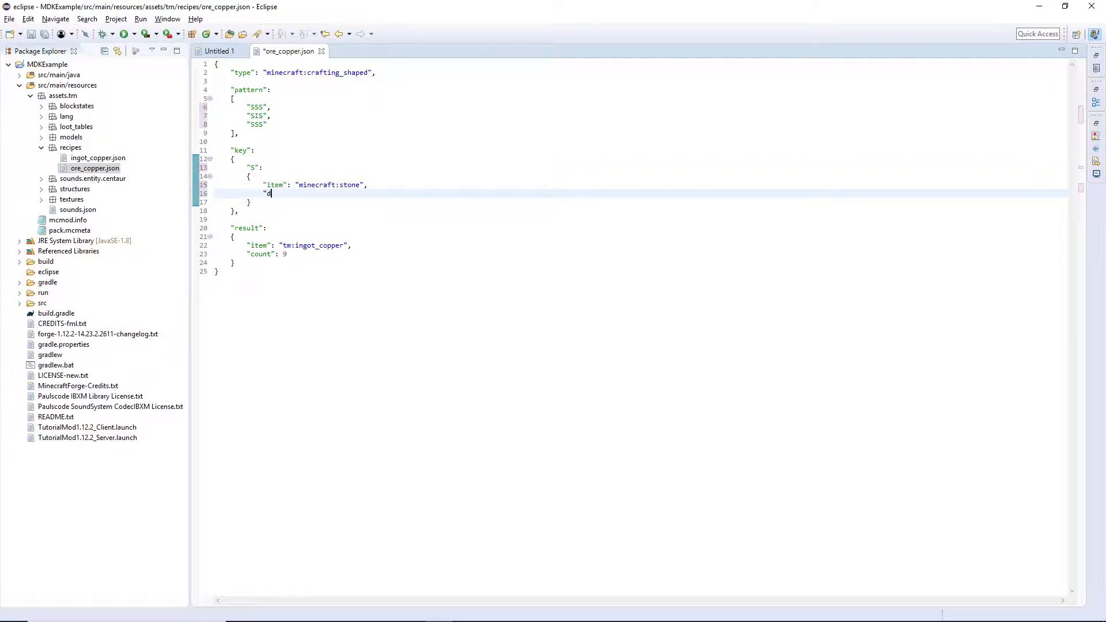
{"action": "type", "text": "ata\":"}
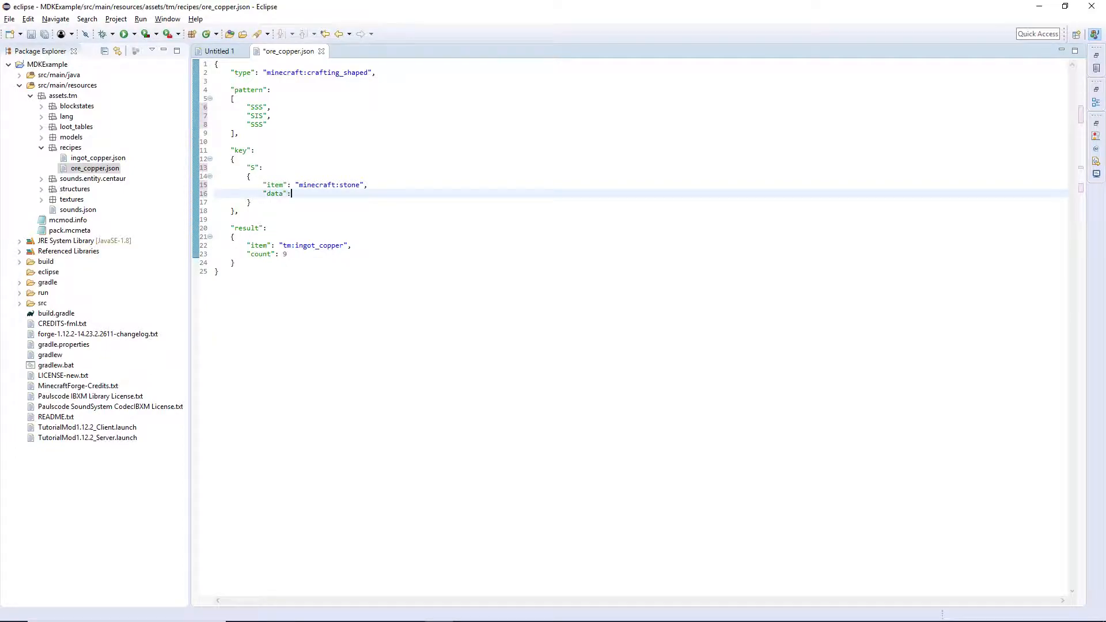
{"action": "type", "text": "0"}
{"action": "type", "text": "\""}
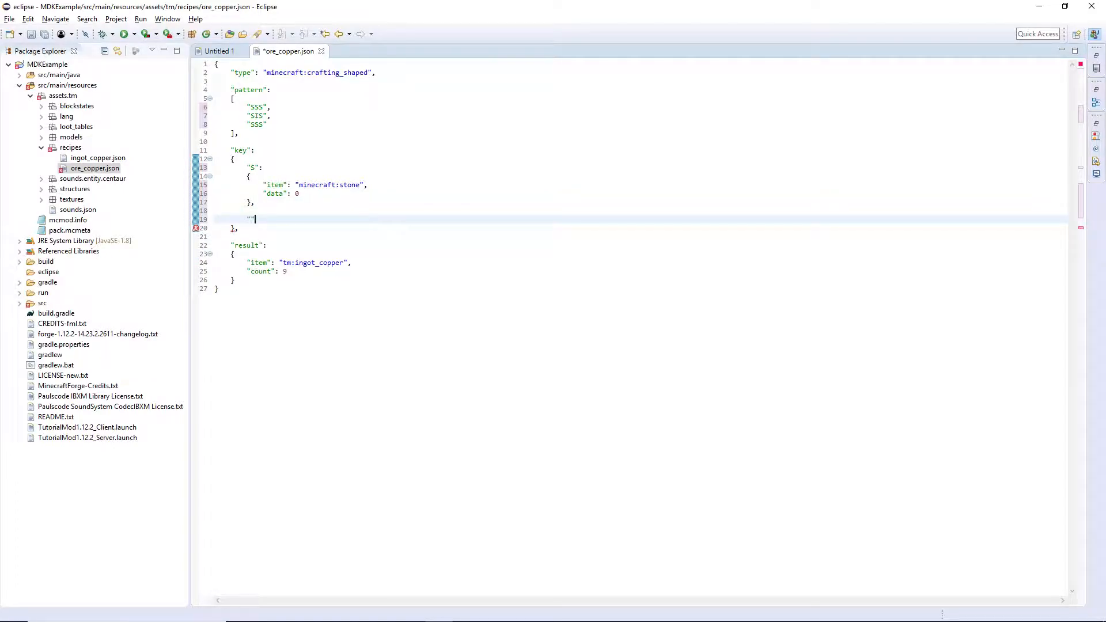
Add key "I" with "type": "forge:ore_dict".
{"action": "type", "text": "I"}
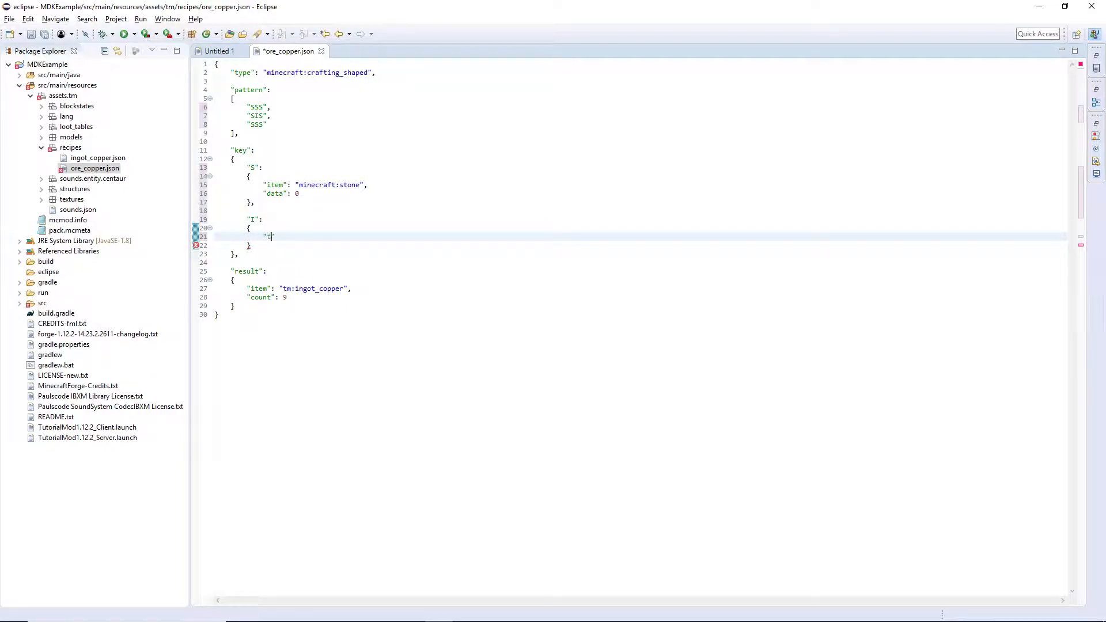
{"action": "type", "text": "\"type\":"}
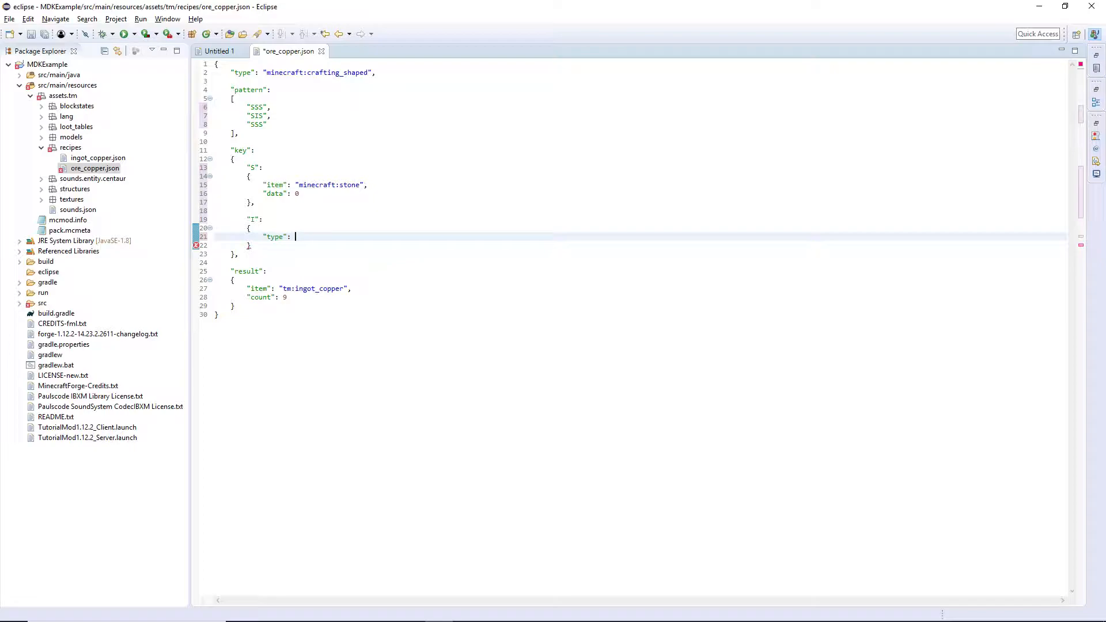
{"action": "type", "text": "\"for"}
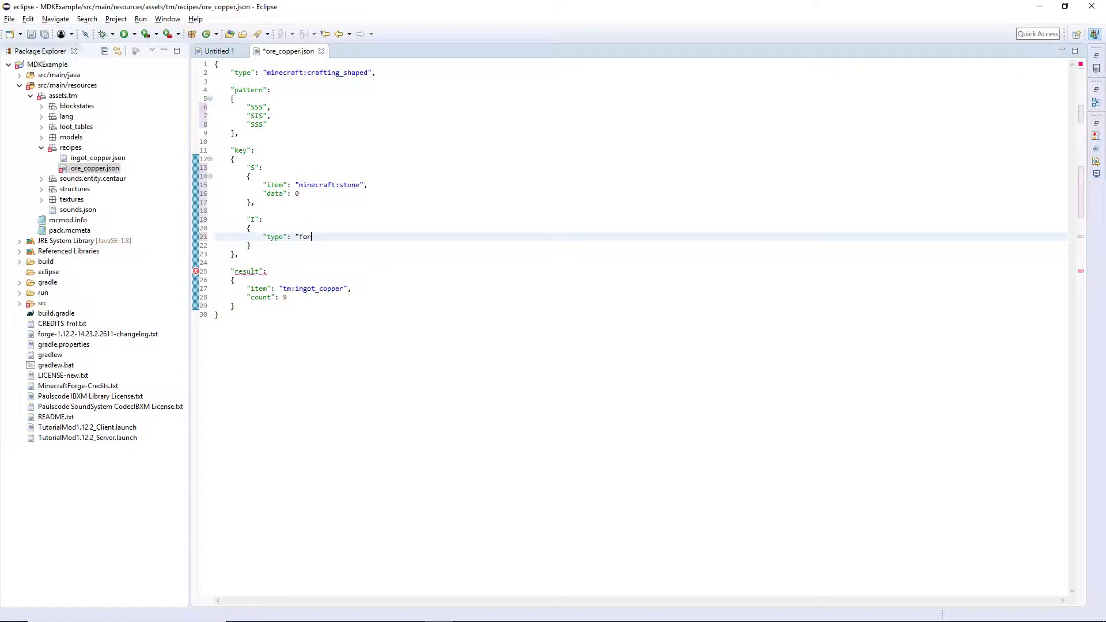
{"action": "type", "text": "ge"}
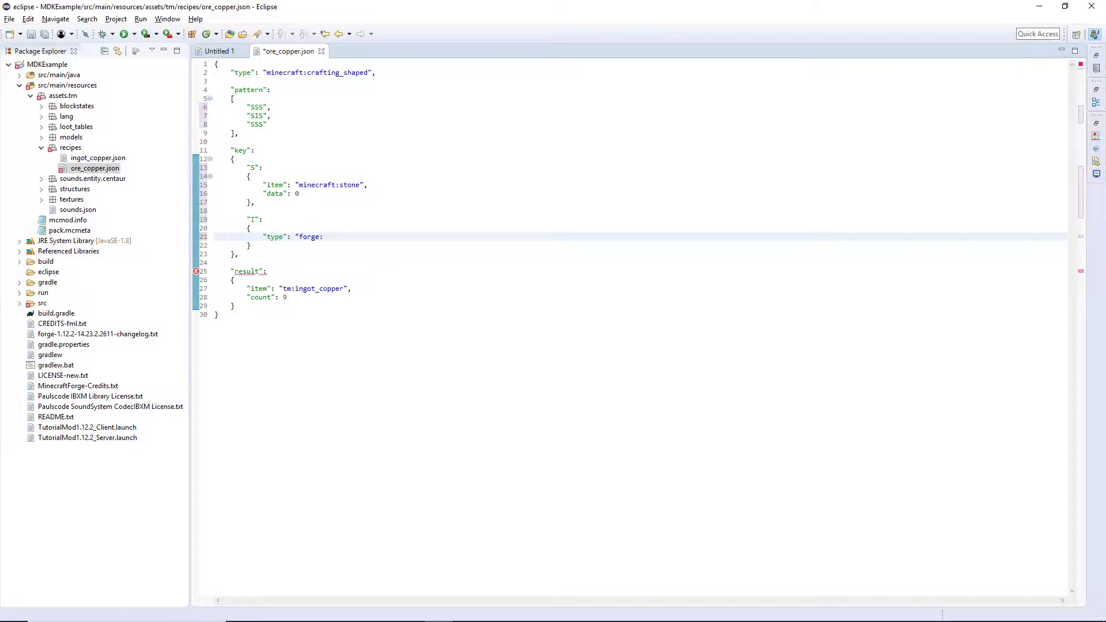
{"action": "type", "text": ":ore_di"}
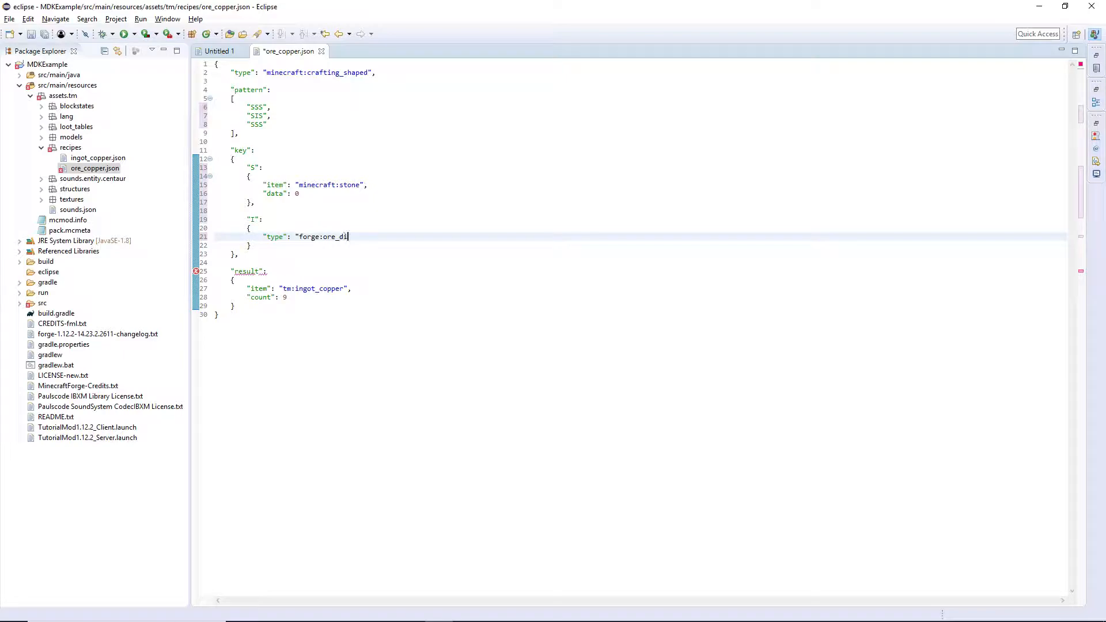
{"action": "type", "text": "ct\""}
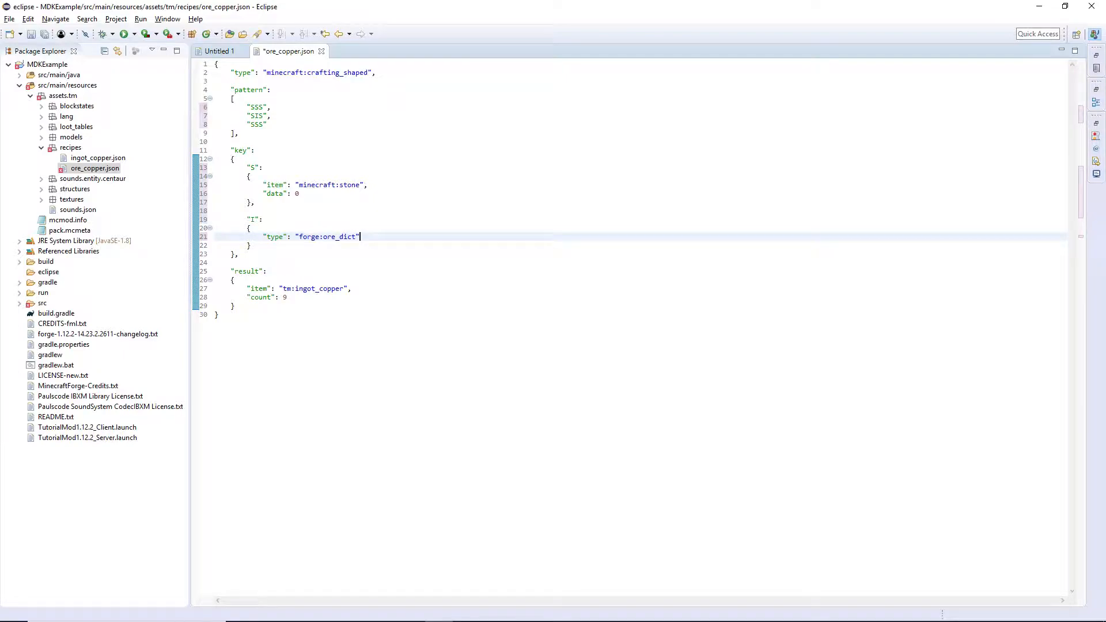
Give the I key "ore": "ingotCopper" on a new line.
{"action": "key", "text": "Enter"}
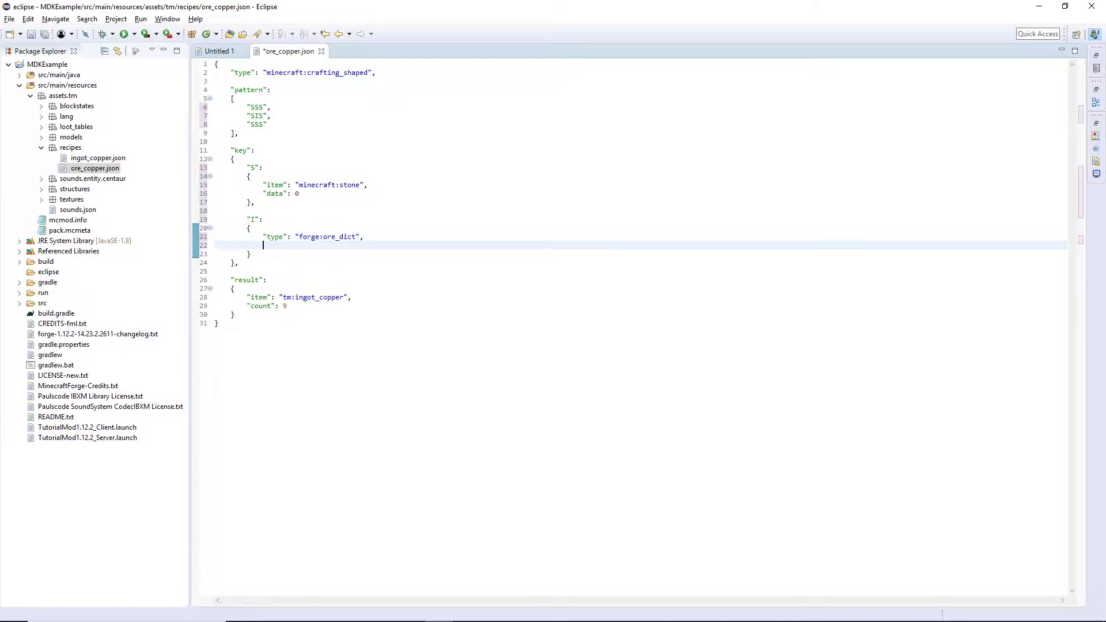
{"action": "type", "text": "\""}
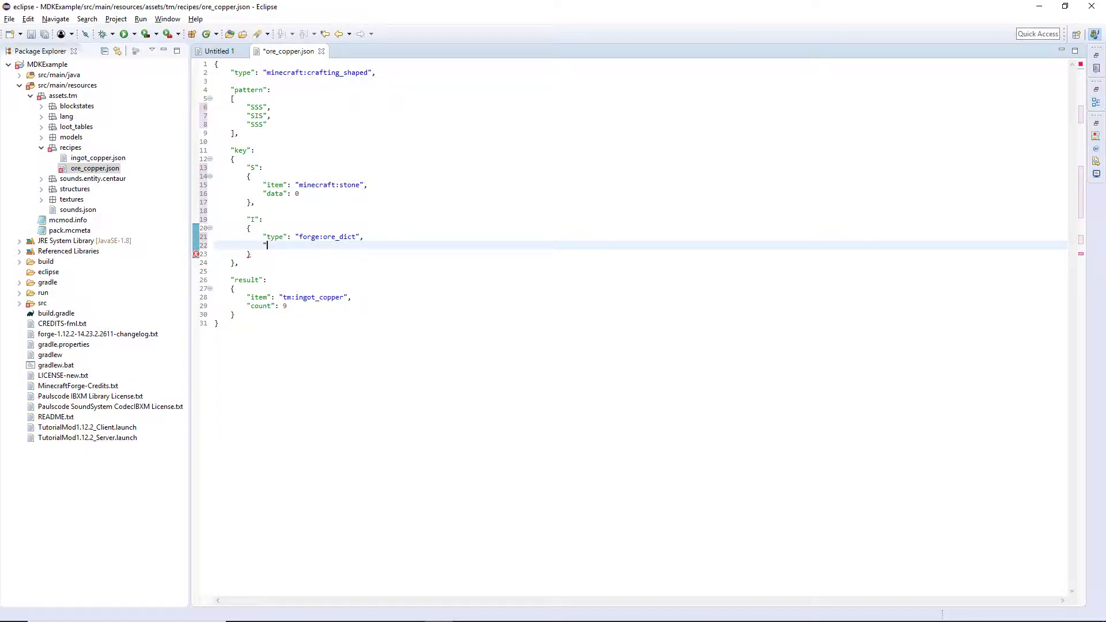
{"action": "type", "text": "ore\":"}
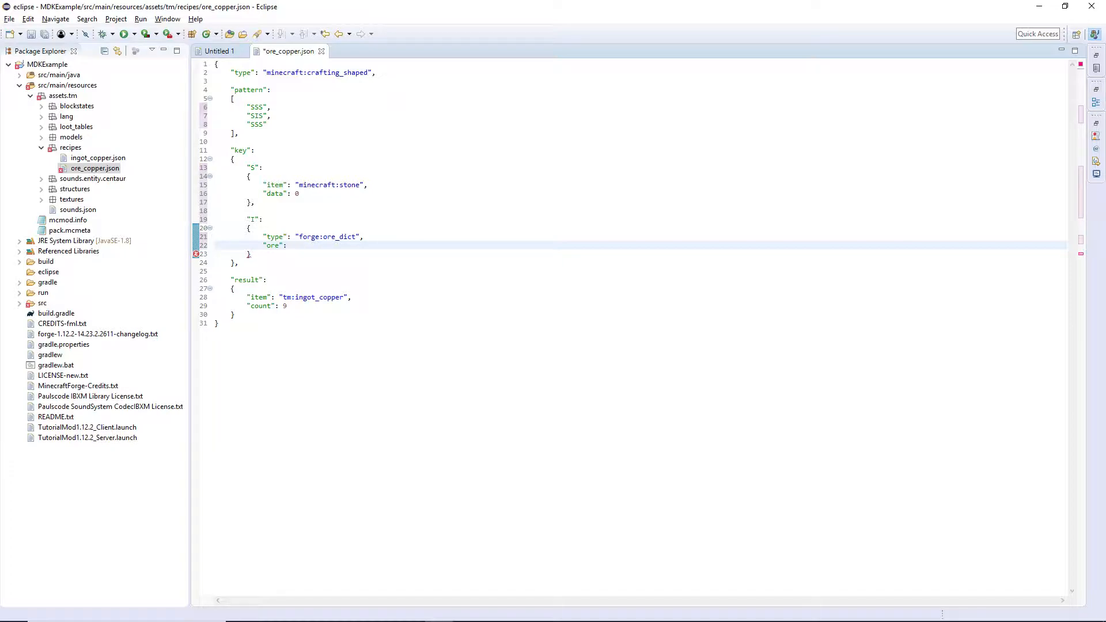
{"action": "type", "text": "\""}
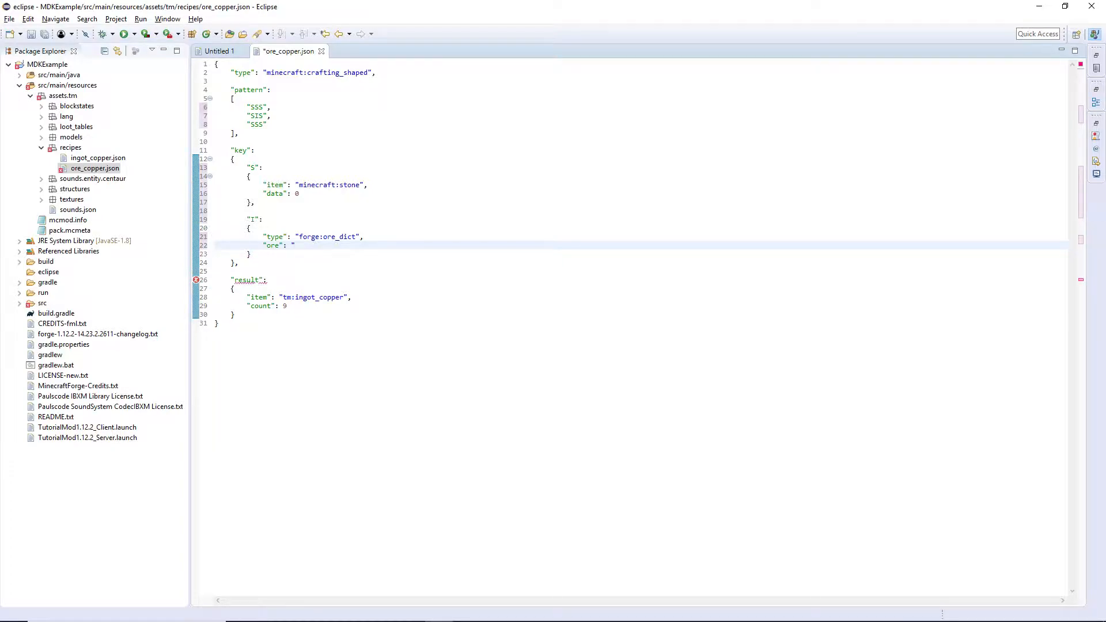
{"action": "type", "text": "ingotCopper\""}
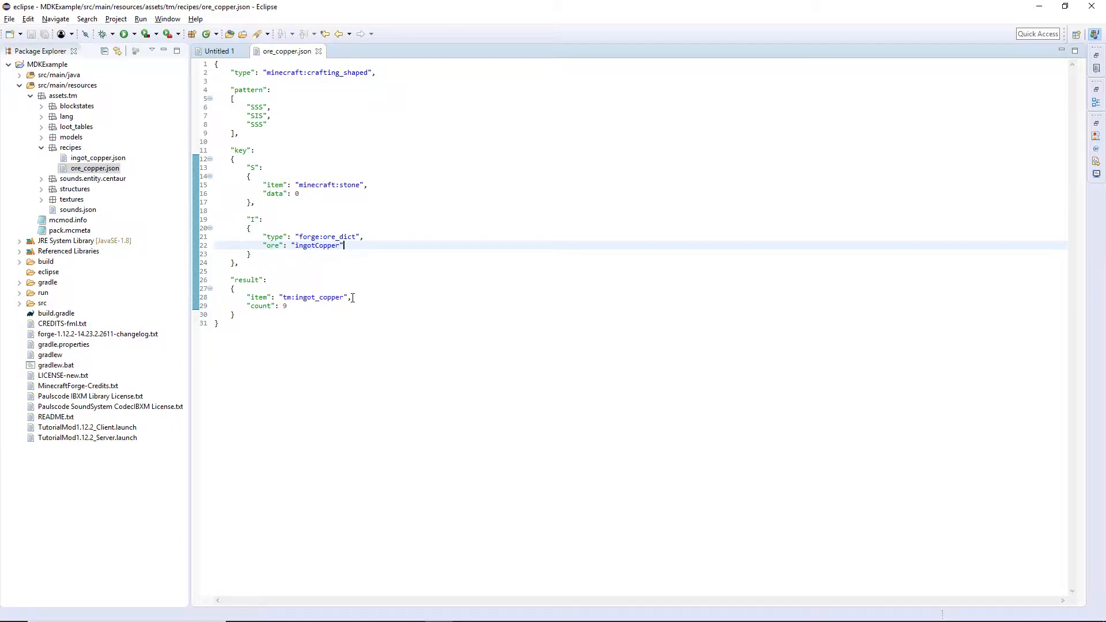
Change the result item to tm:ore_copper with count 1.
{"action": "double_click", "coordinate": [319, 297]}
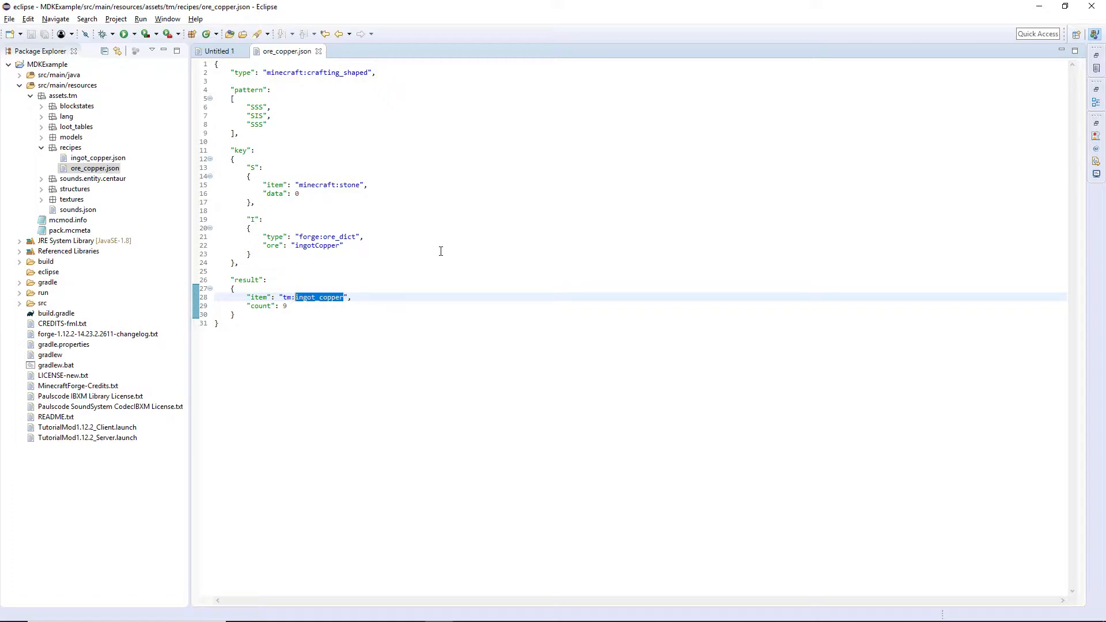
{"action": "type", "text": "ore"}
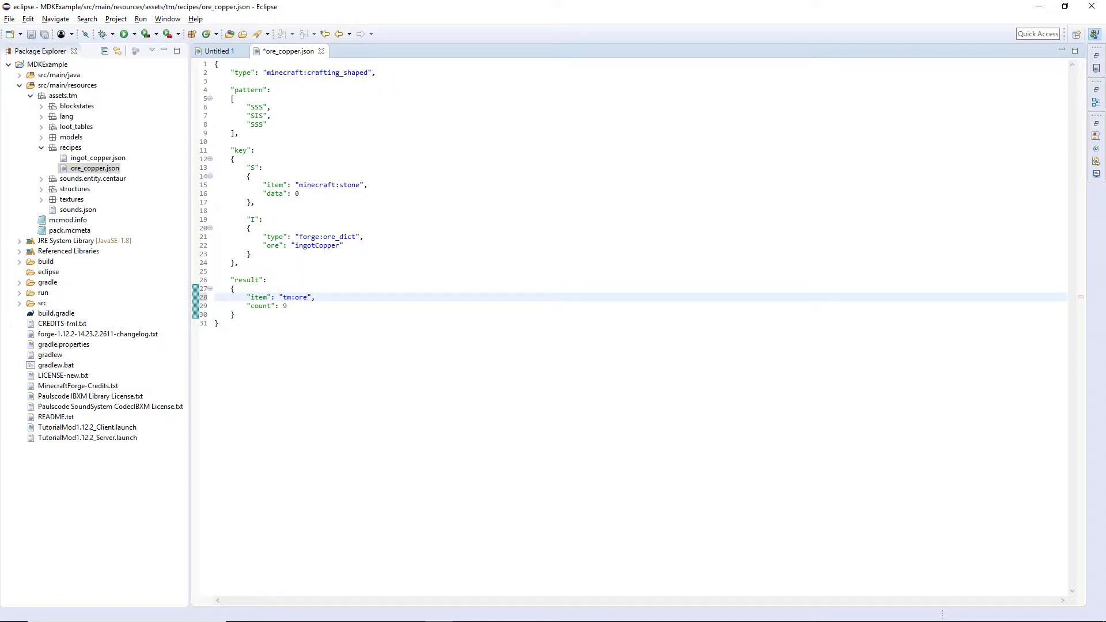
{"action": "type", "text": "_copper"}
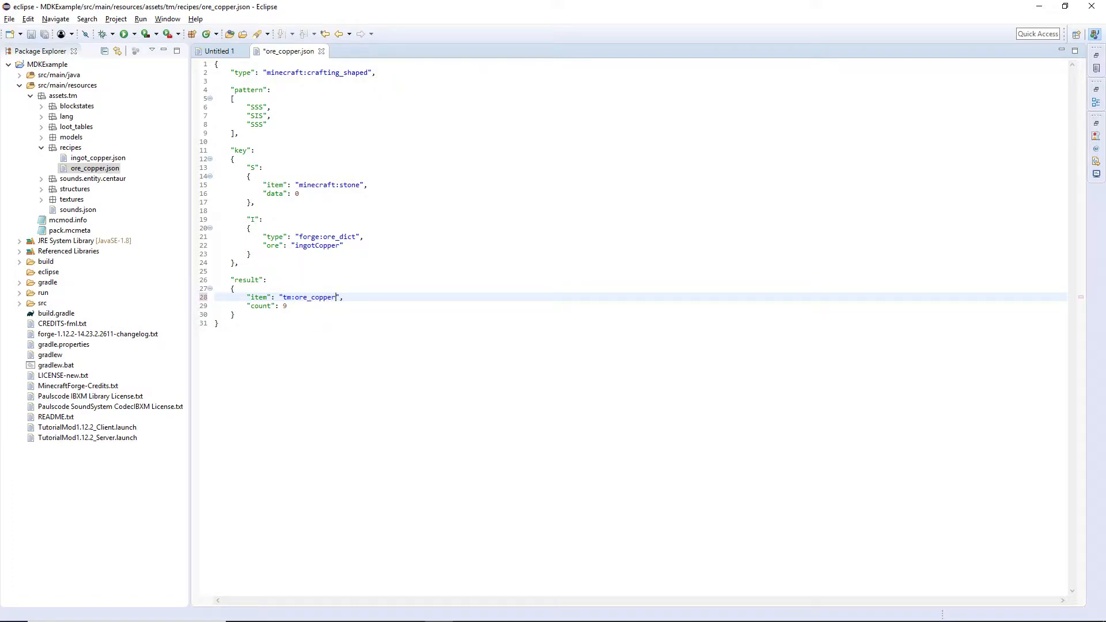
{"action": "type", "text": "1"}
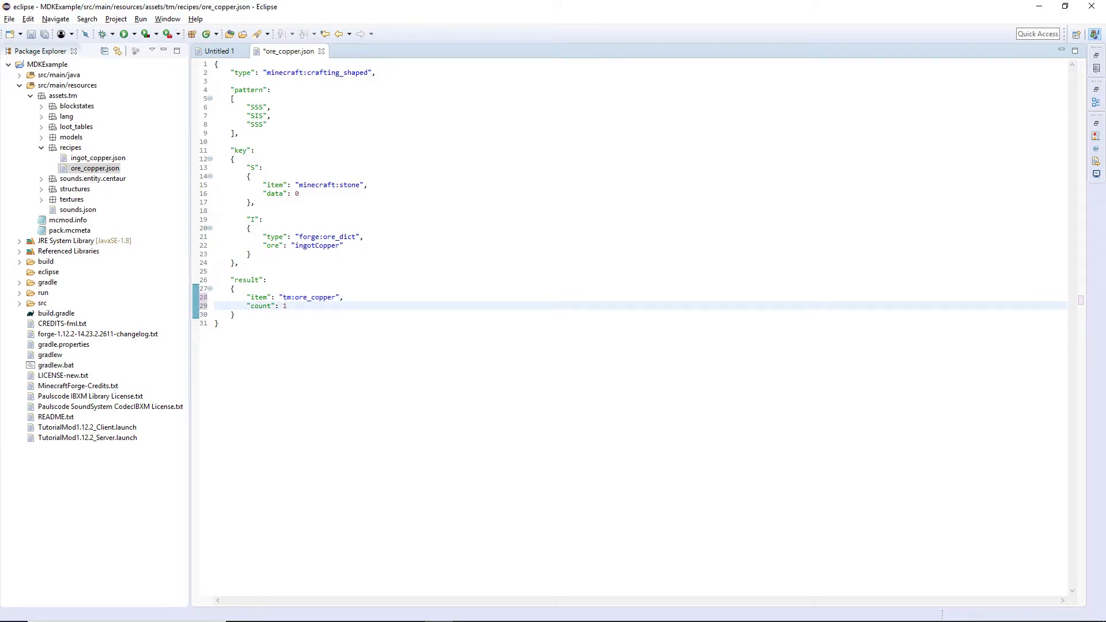